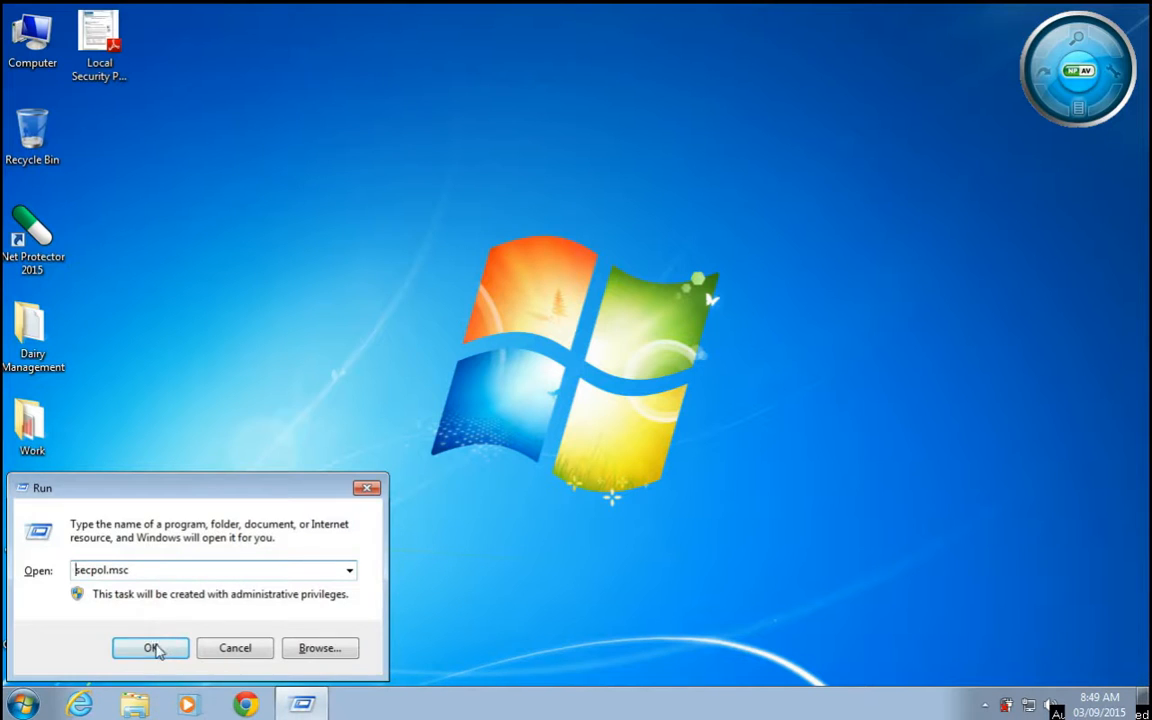
Launch secpol.msc from the Run dialog and expand Local Policies.
click(150, 648)
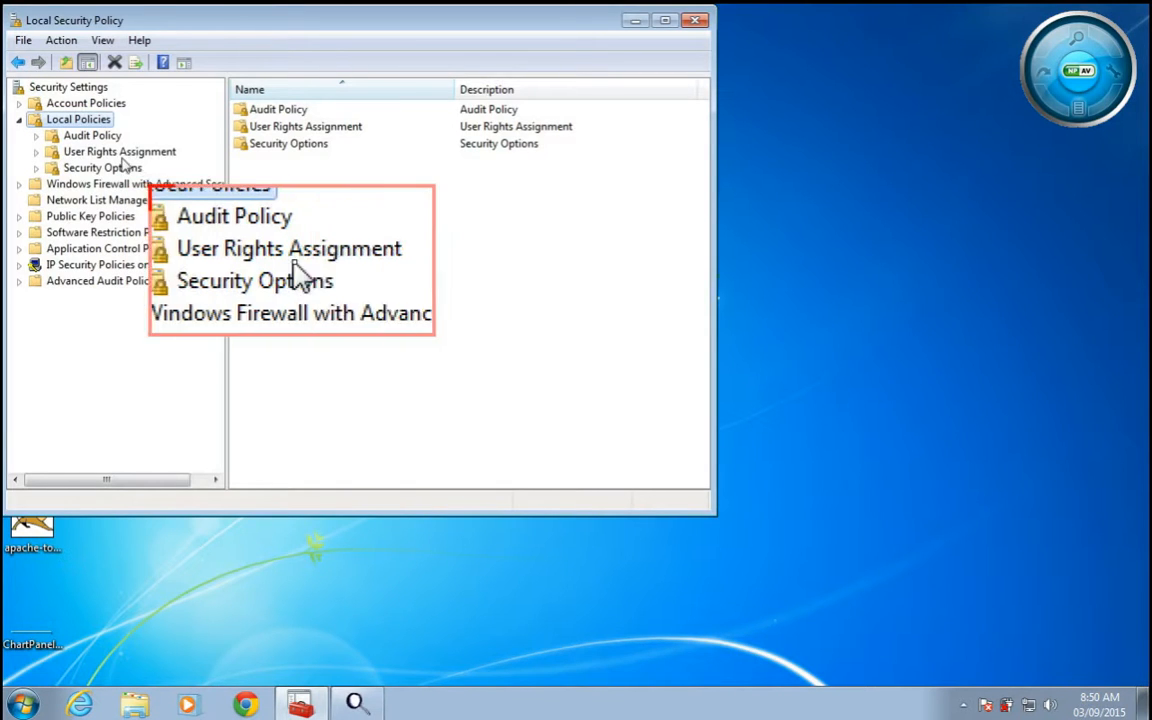
Show User Rights Assignment with each right and its assigned accounts.
click(120, 152)
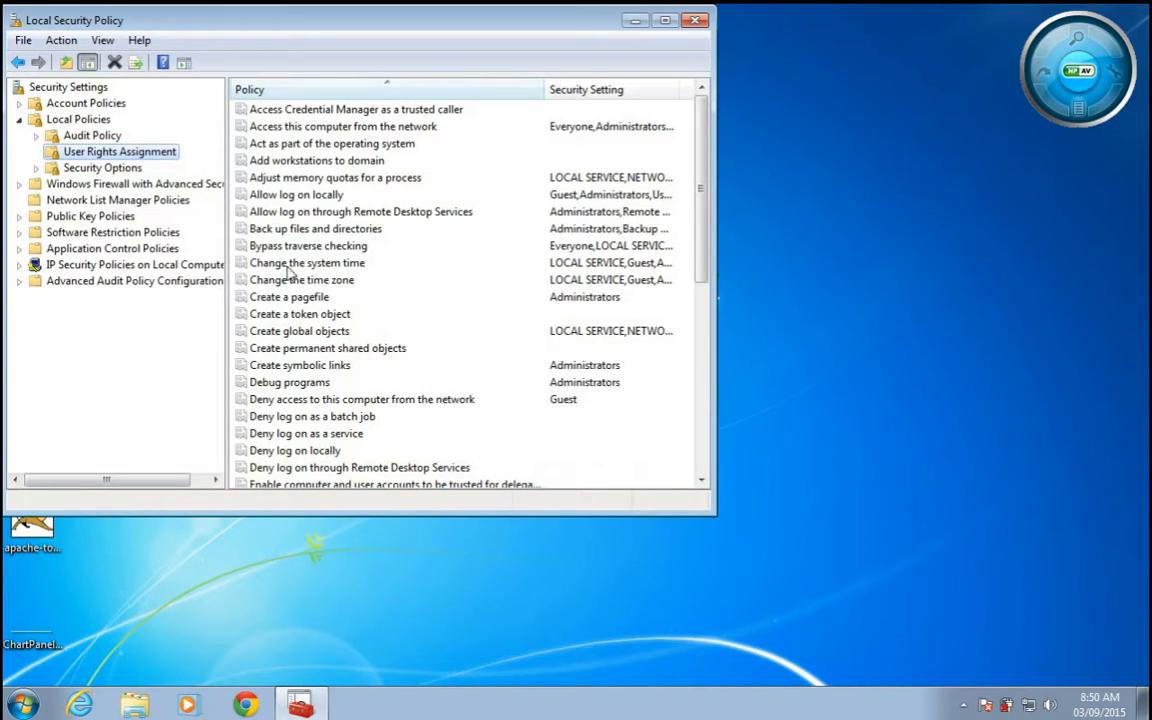
Remove Guest from 'Change the system time', leaving Administrators and LOCAL SERVICE.
double_click(308, 262)
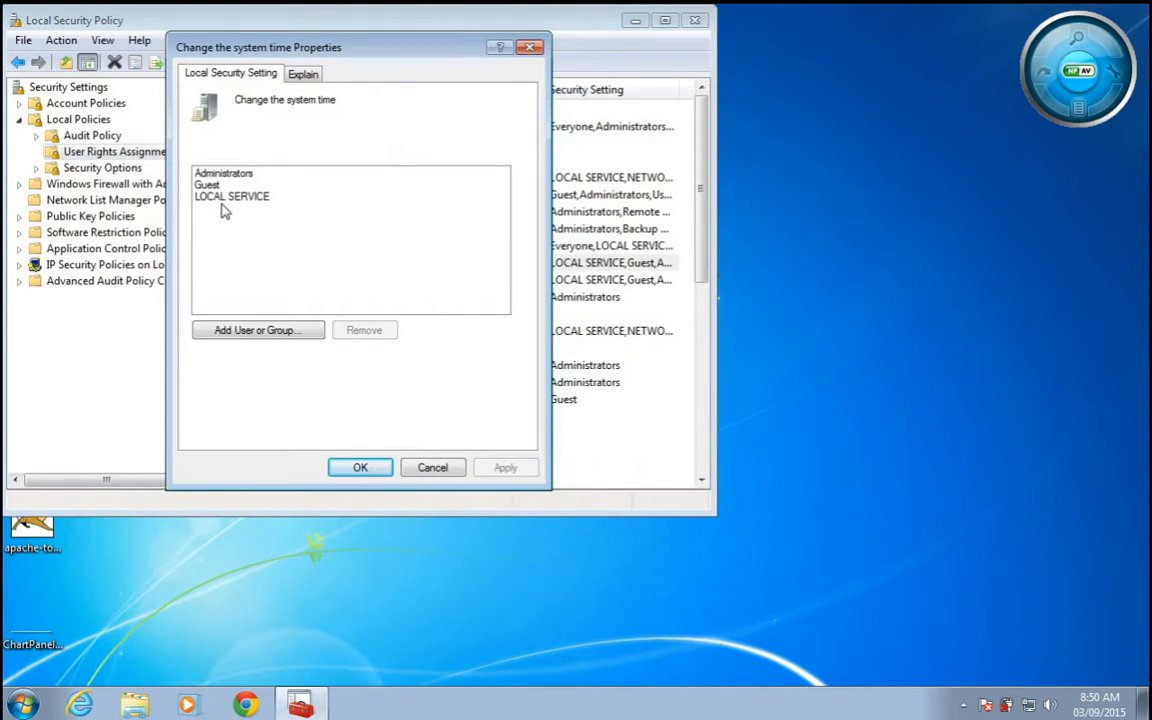
click(208, 184)
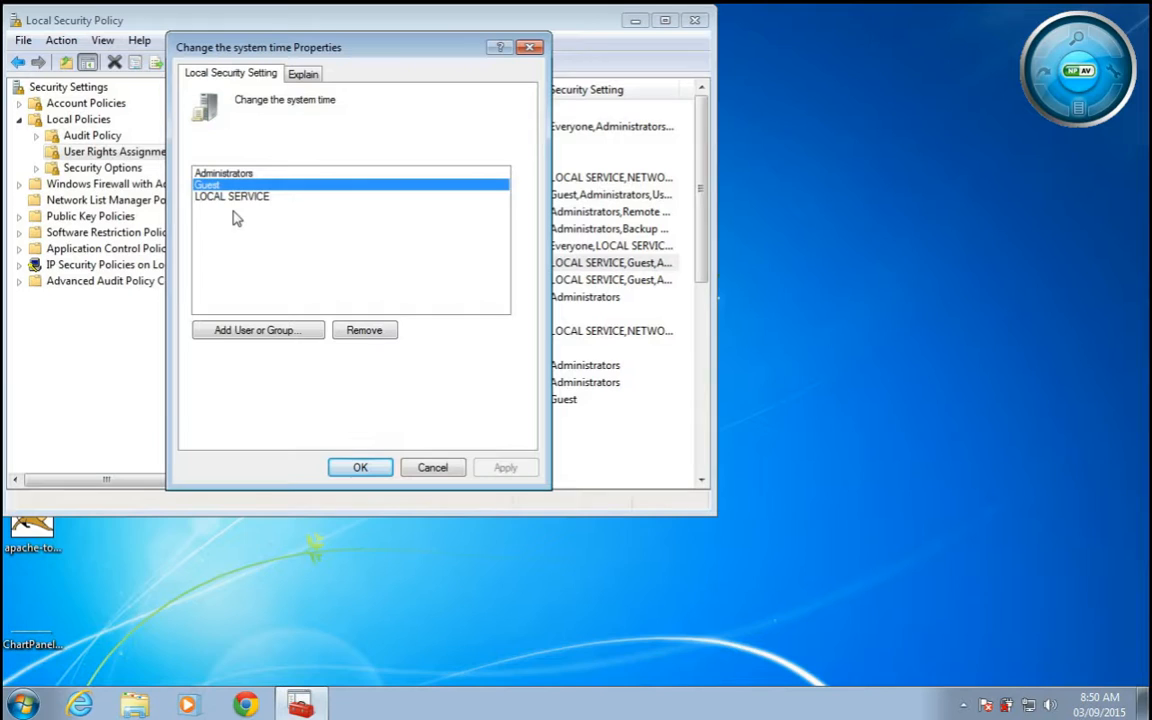
click(232, 196)
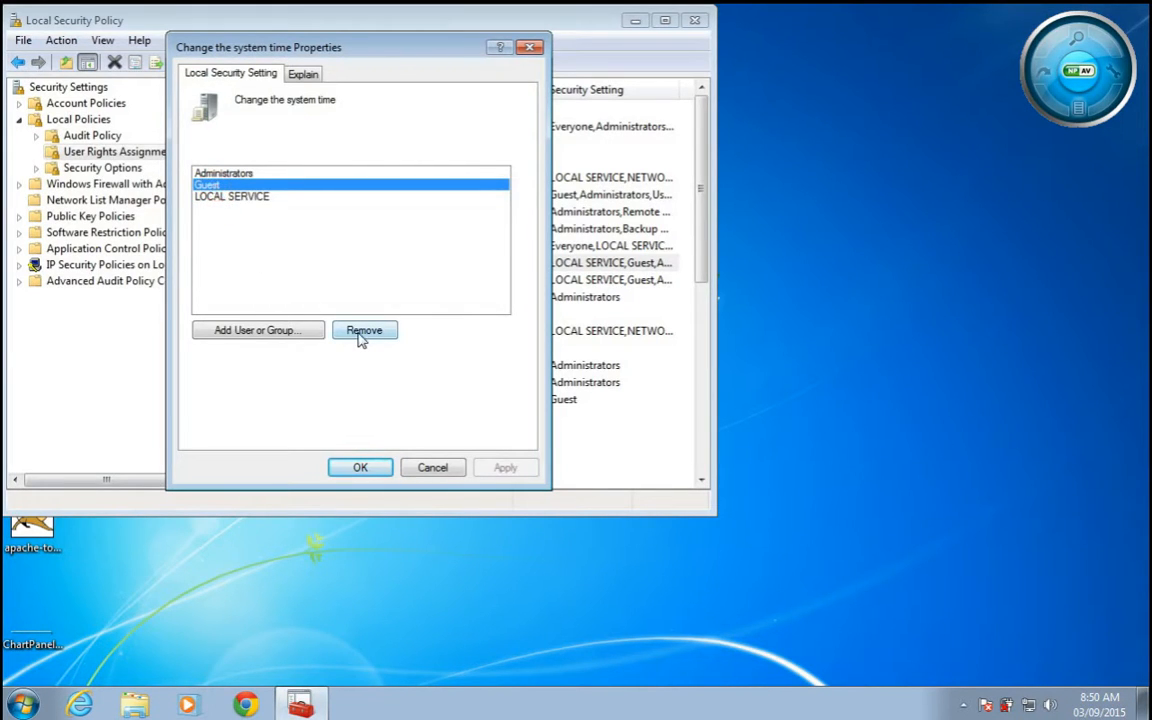
click(364, 330)
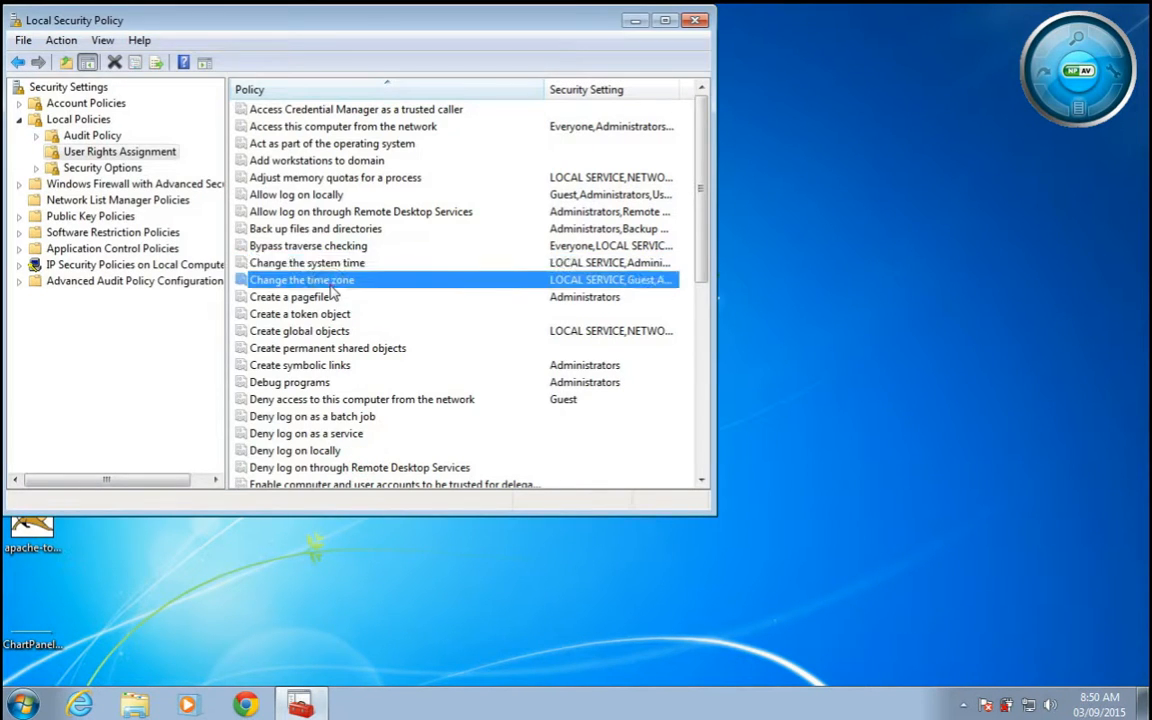
Remove Guest from 'Change the time zone' and apply, leaving Administrators and LOCAL SERVICE.
double_click(300, 280)
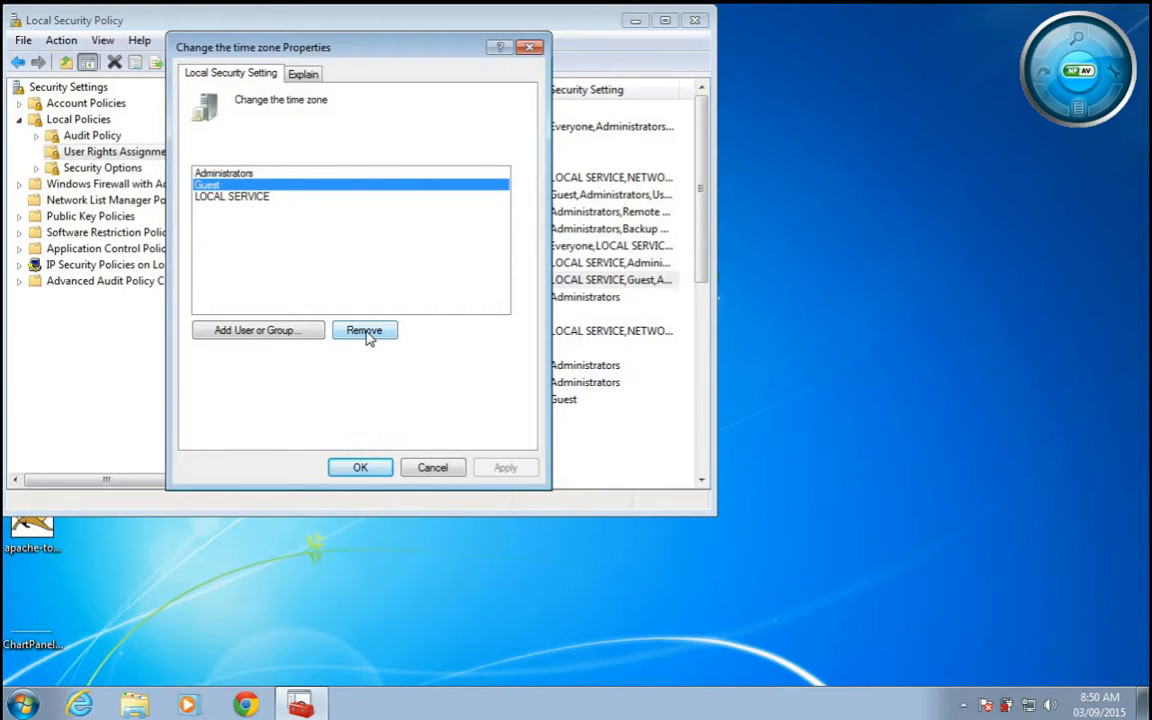
click(364, 330)
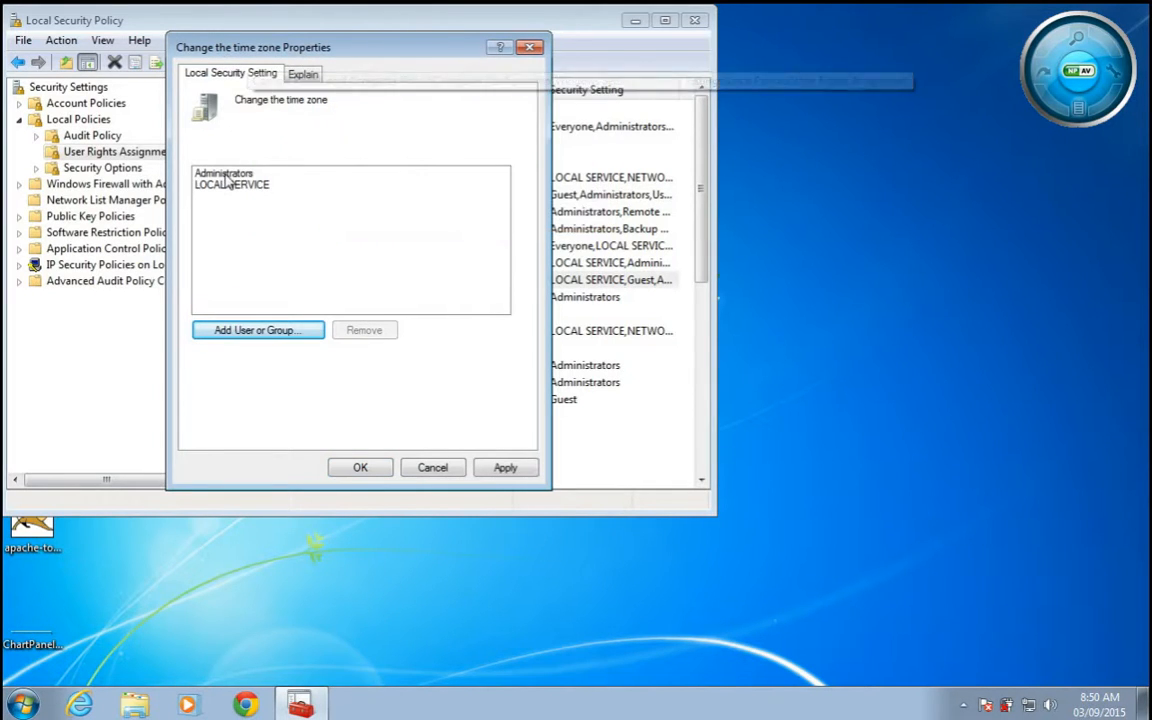
click(224, 172)
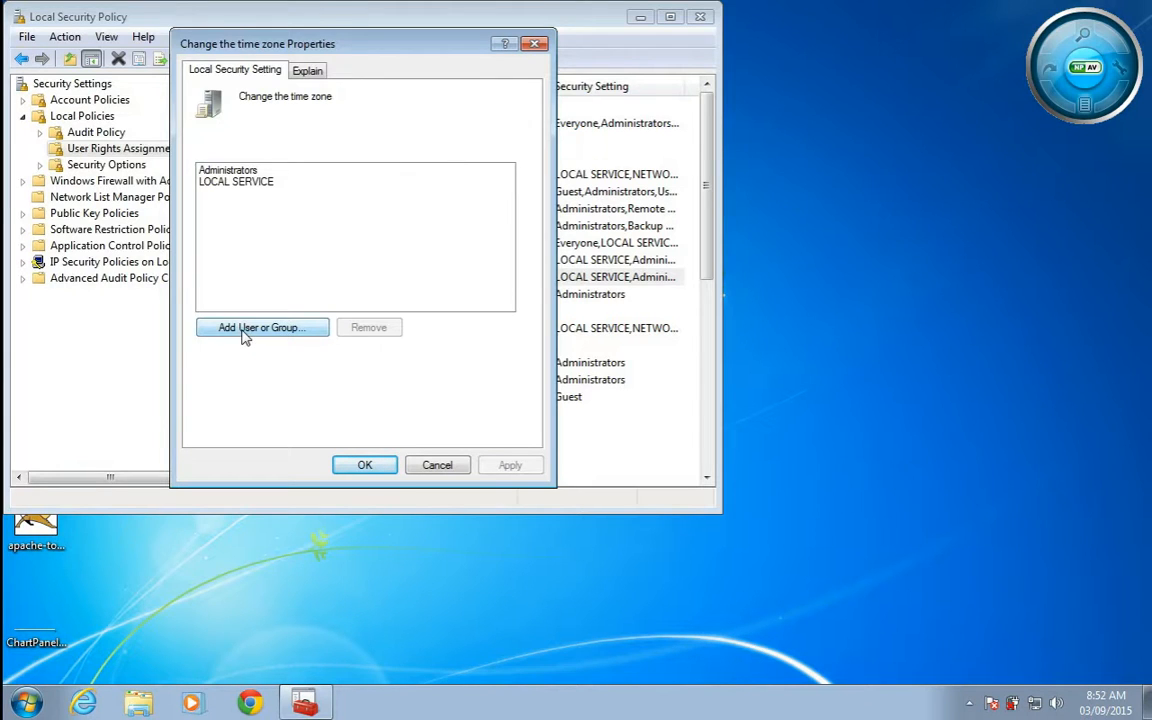
Search all users and groups via Add User or Group and choose the Guest account.
click(260, 328)
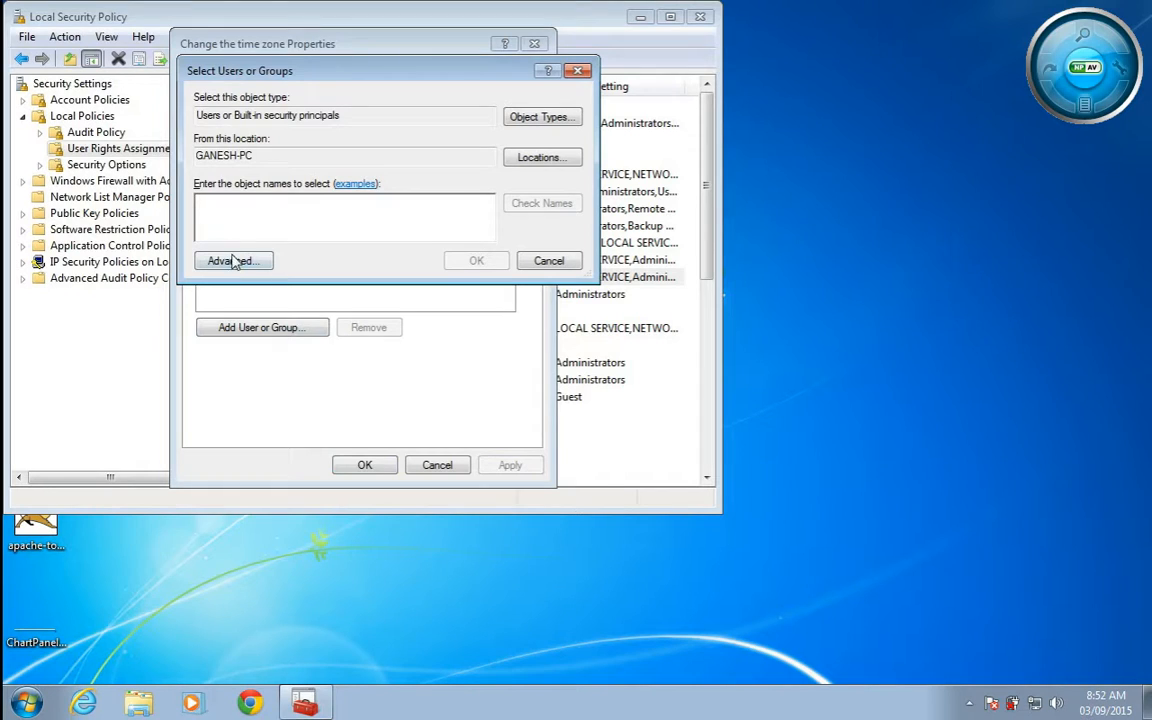
click(232, 260)
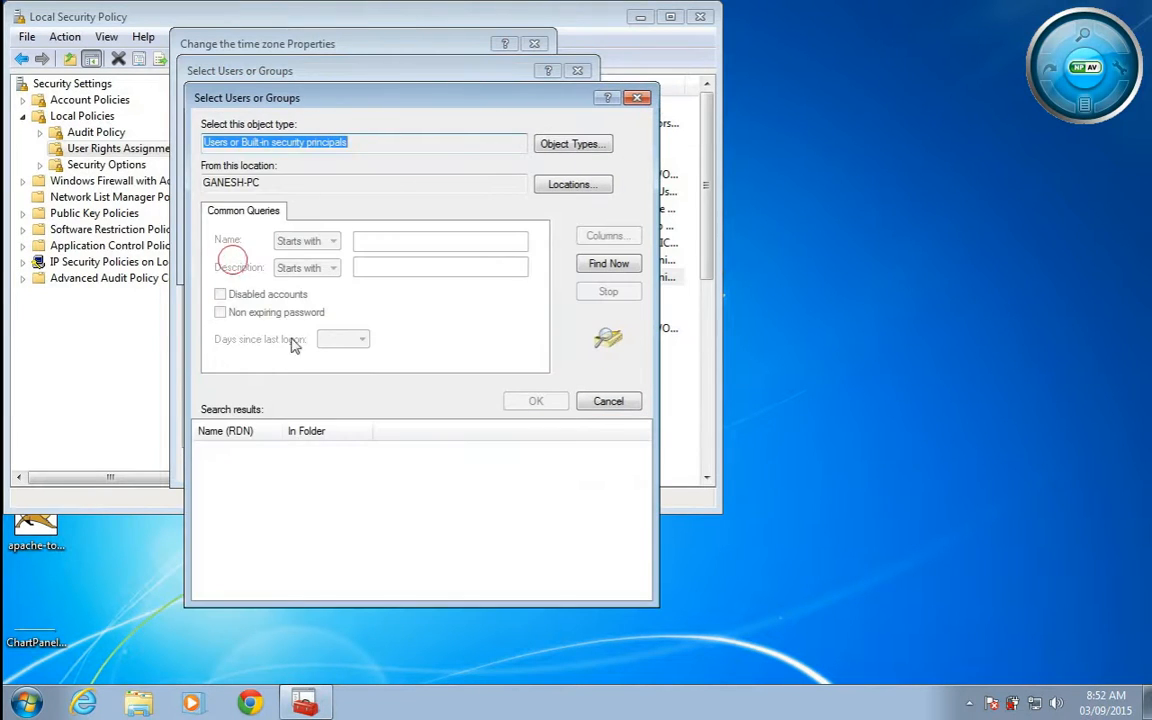
click(608, 264)
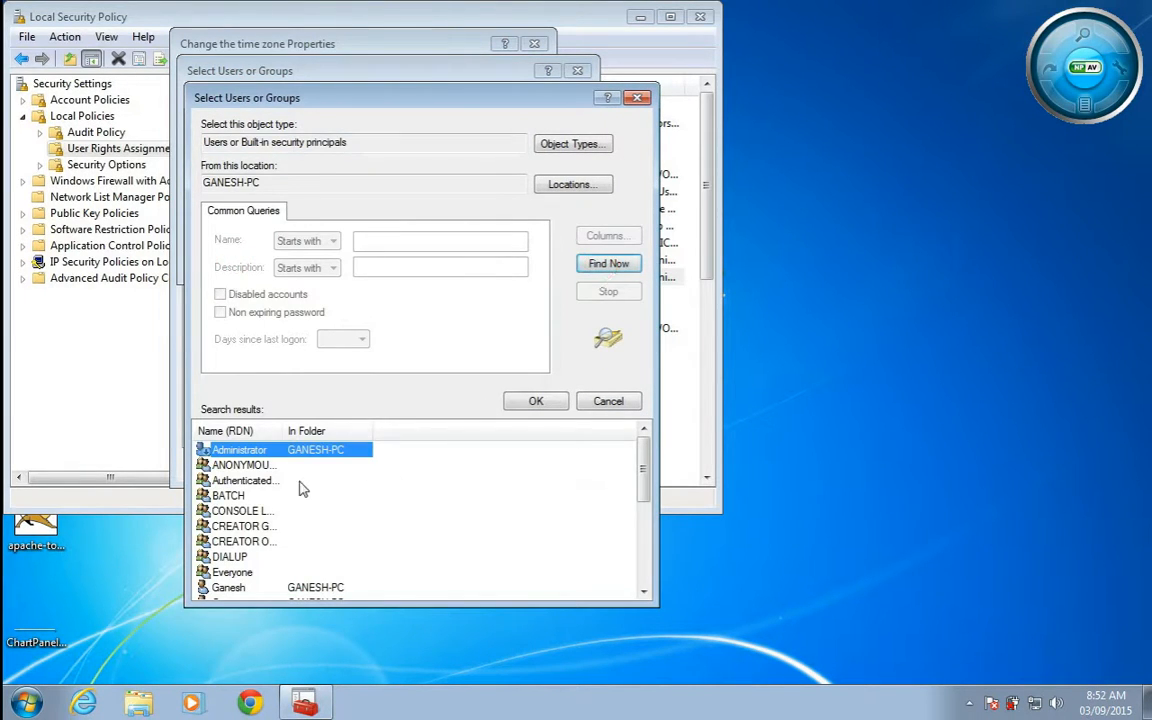
scroll(down, 3)
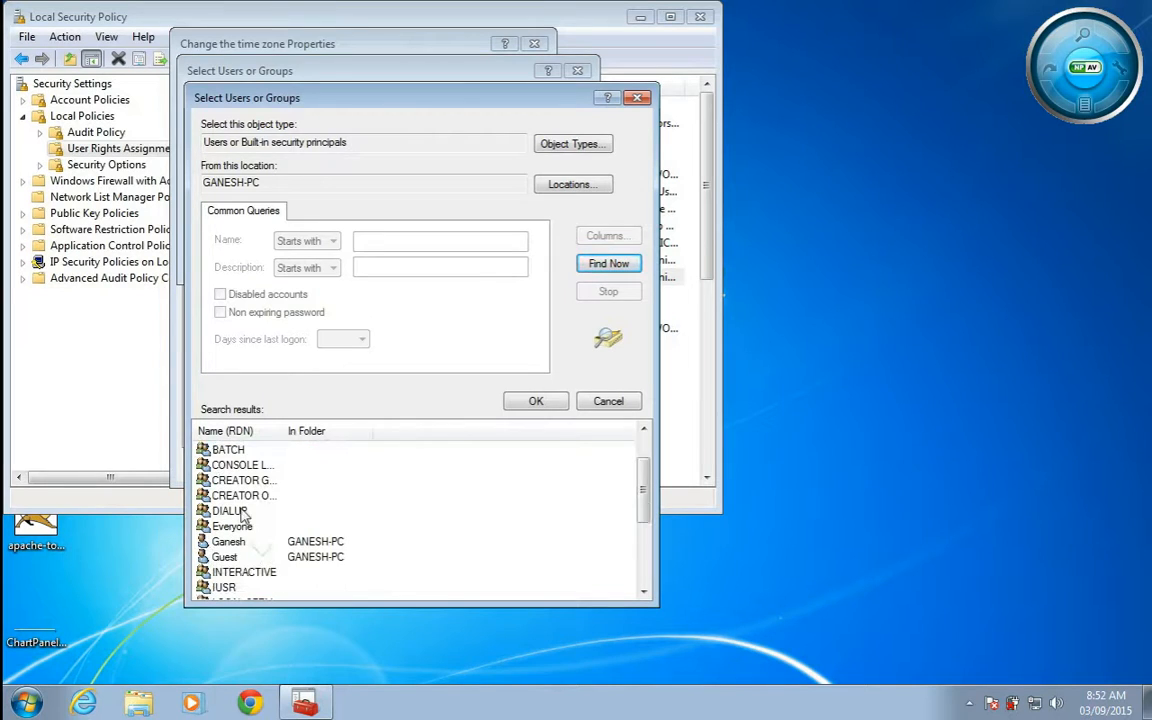
mouse_move(248, 572)
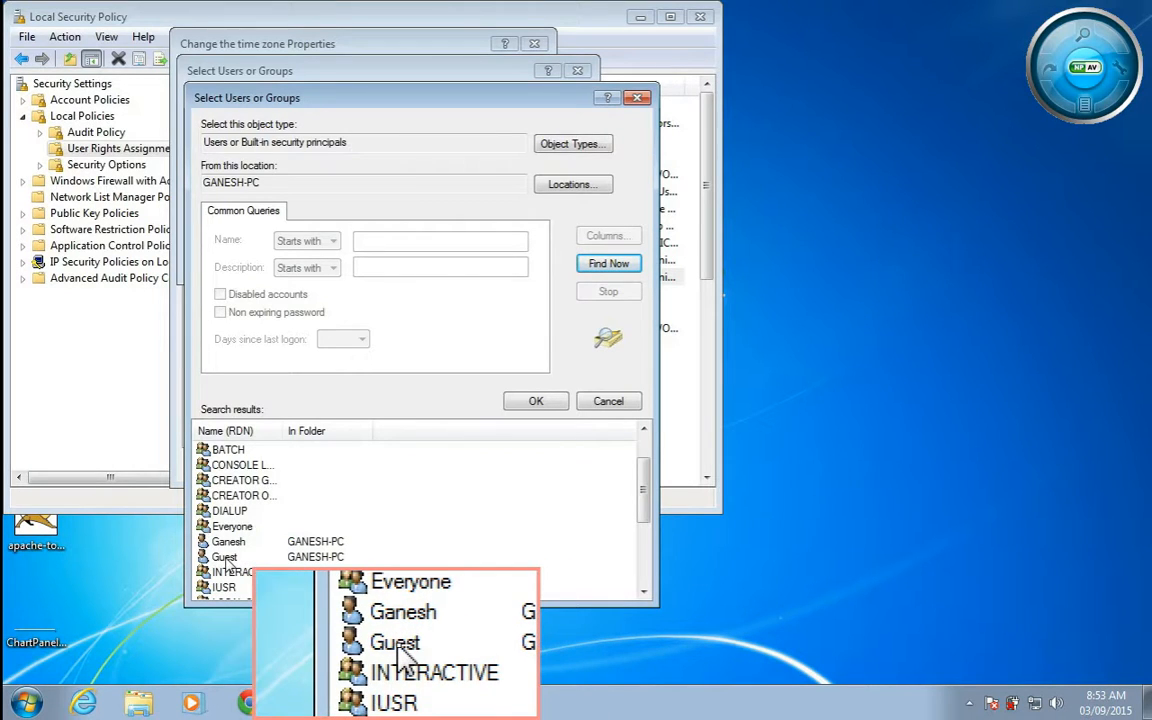
click(224, 556)
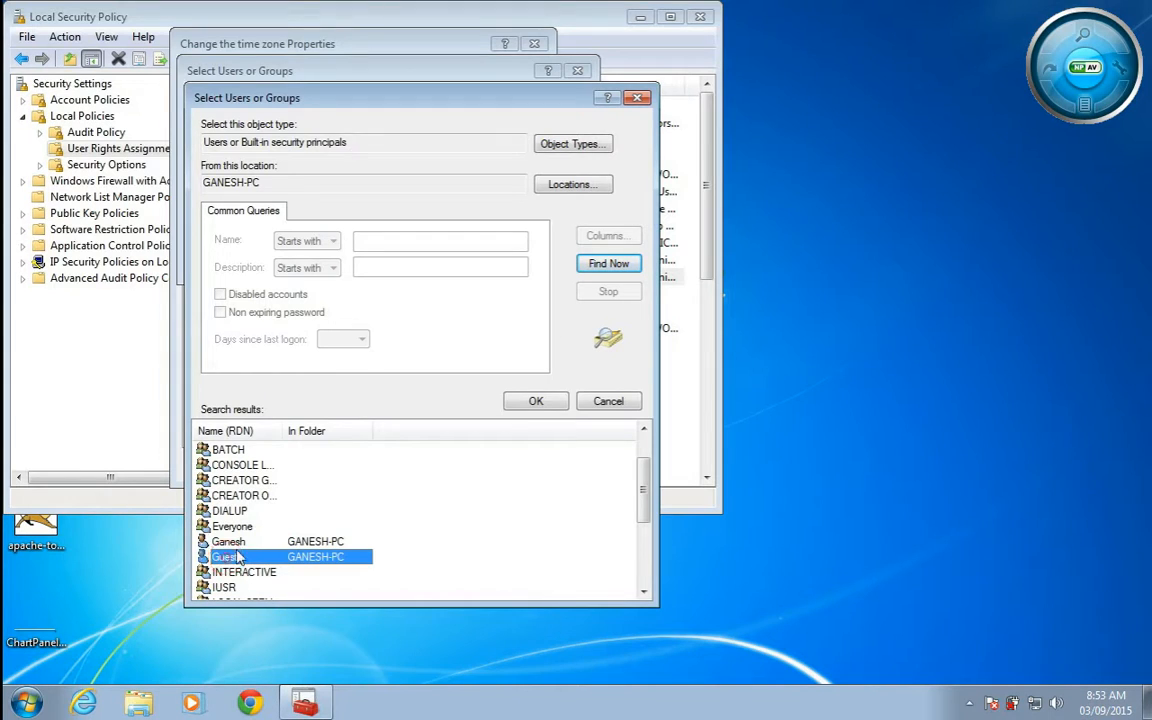
click(536, 400)
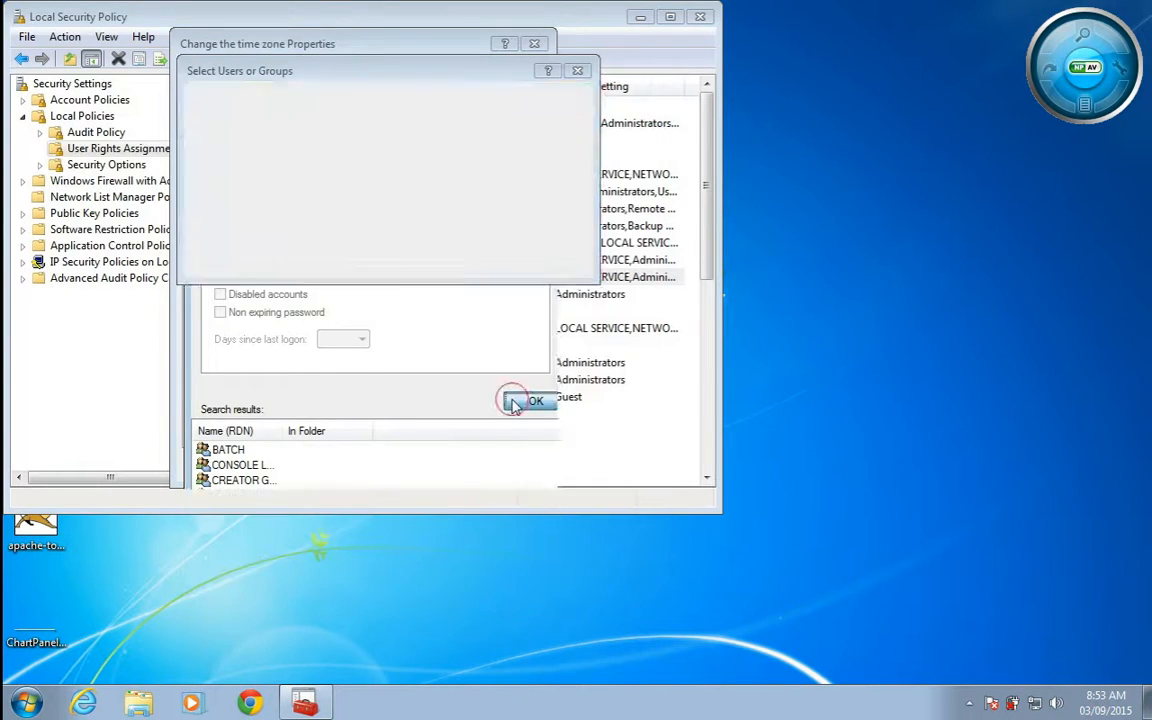
Add Guest back to 'Change the time zone', remove it again and confirm the properties.
click(536, 400)
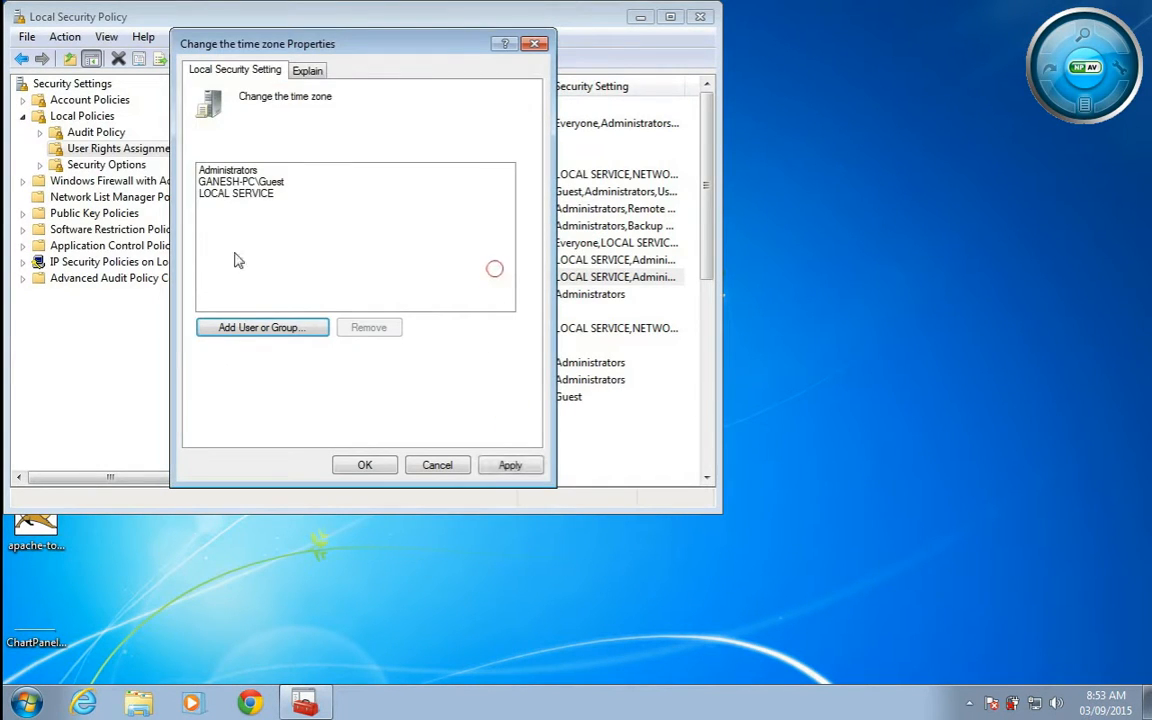
mouse_move(216, 192)
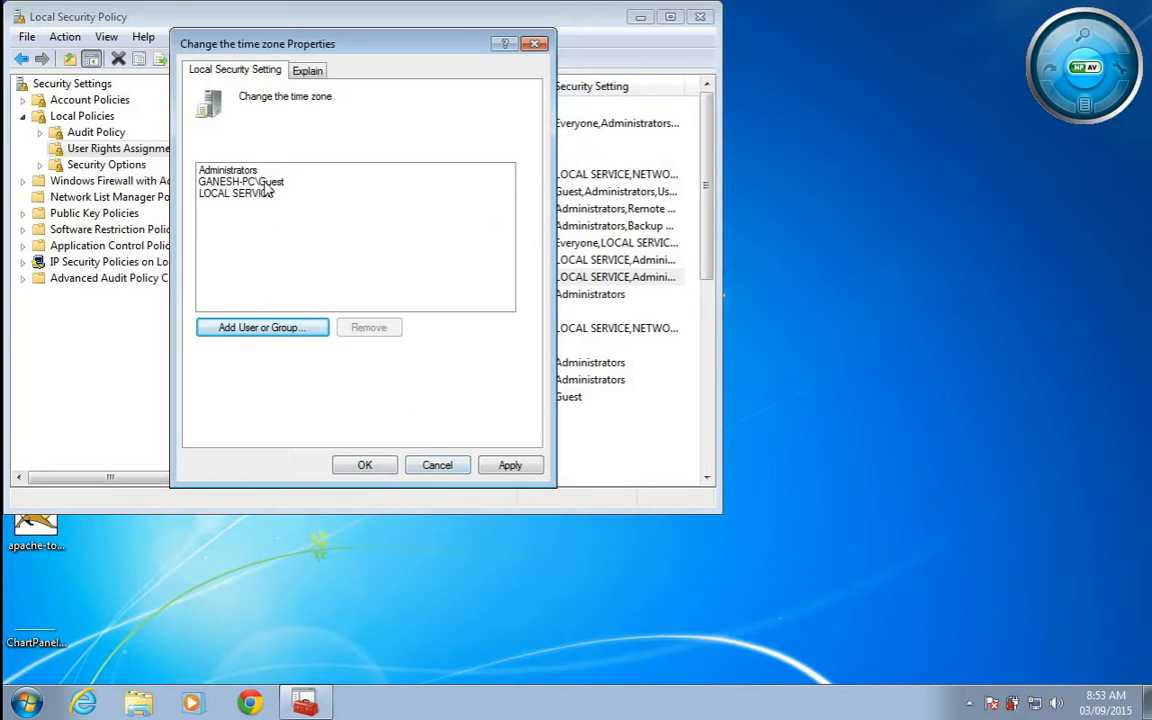
click(368, 328)
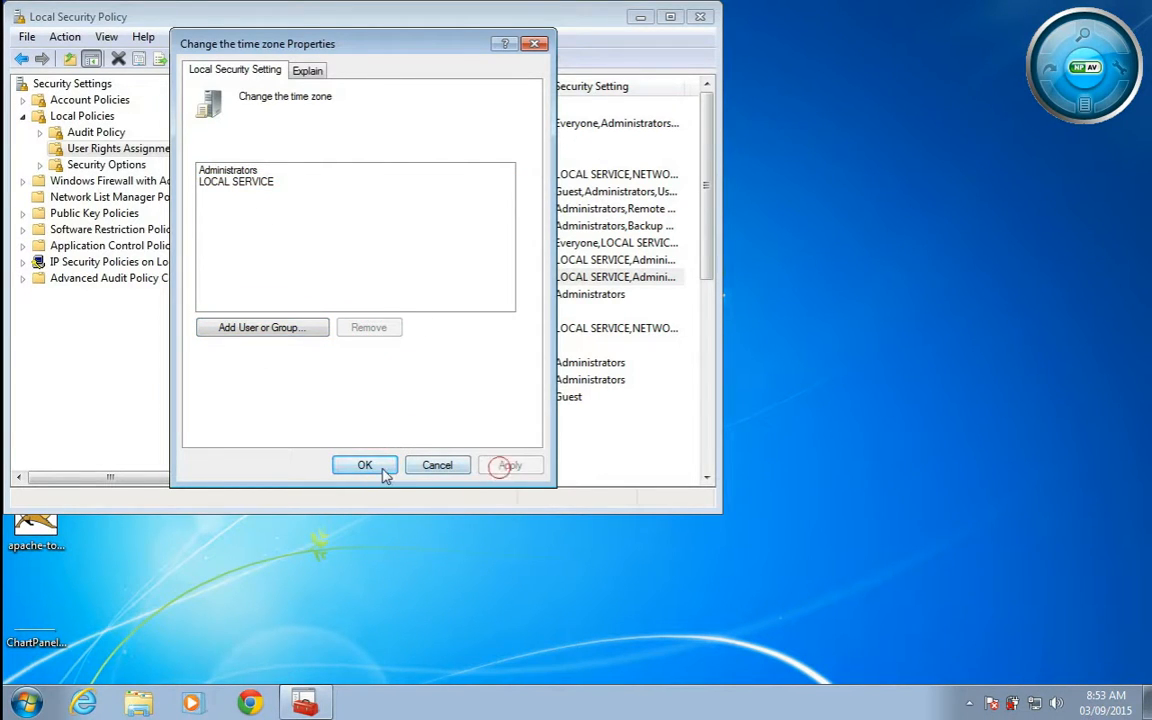
click(364, 464)
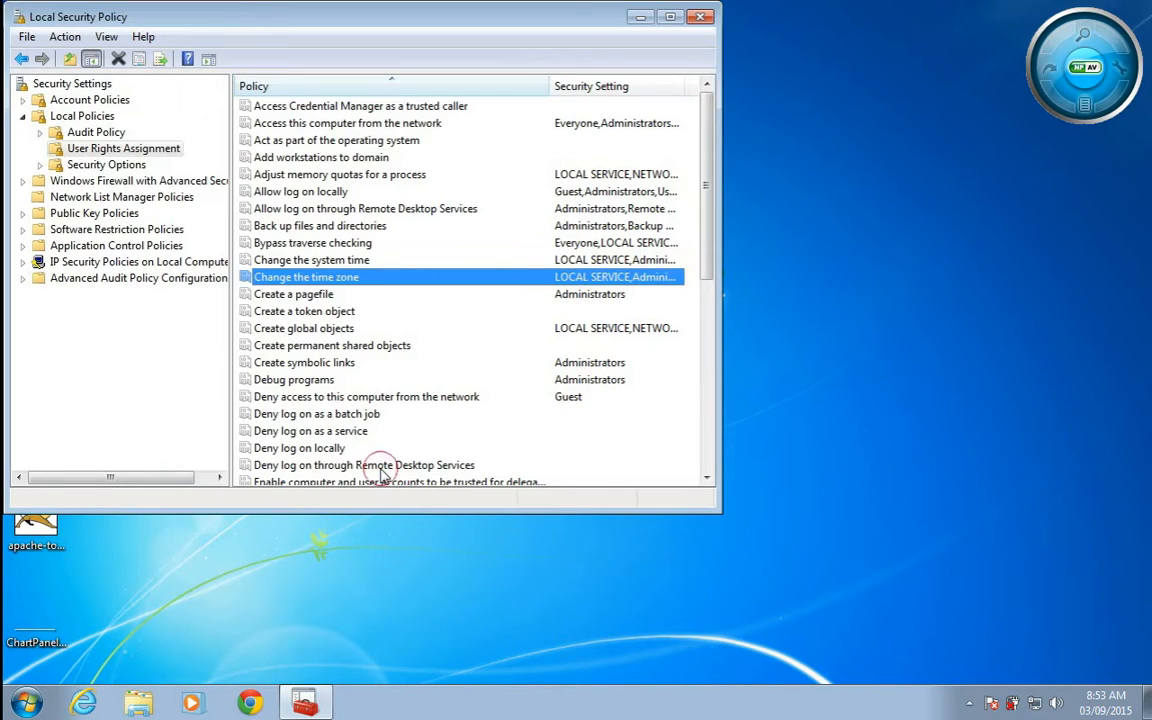